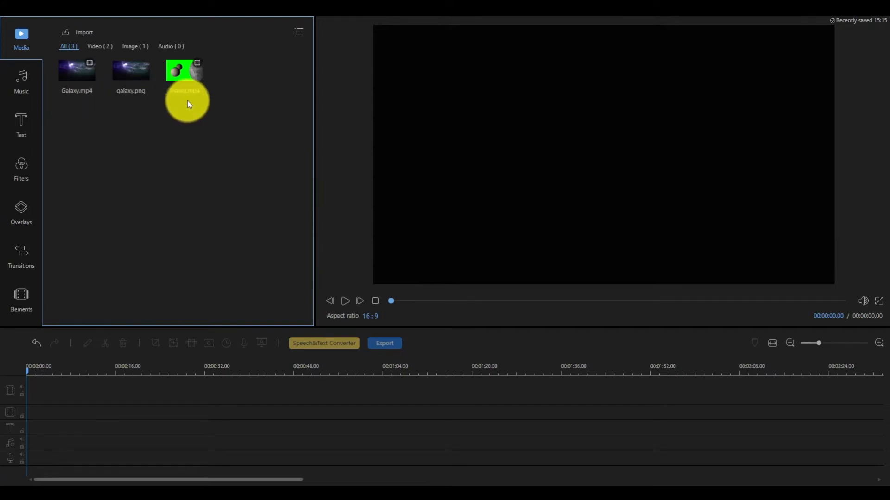
Step: Add Planet.mp4 to the timeline and bring up the clip's context menu
left_click(183, 70)
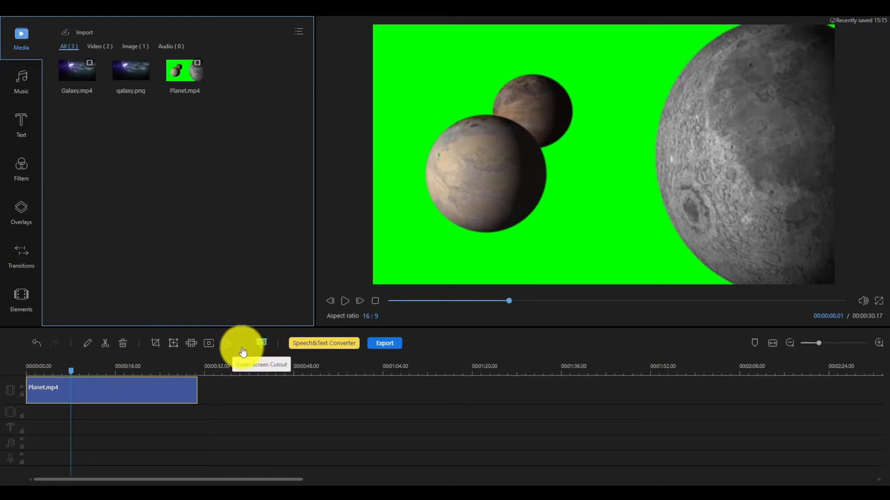
right_click(112, 390)
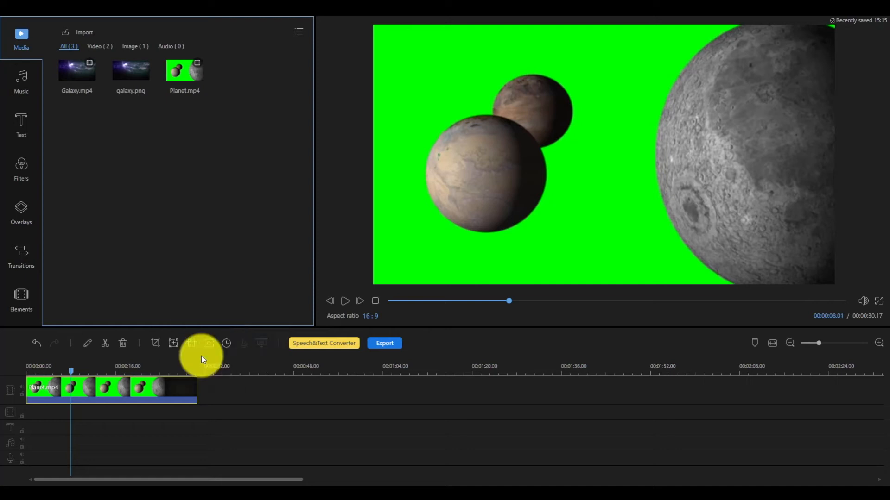
Step: Apply Green Screen Cutout with the sampled green, Upper Boundary ~66, Lower Boundary ~90, Edge Feathering ~8.5
left_click(191, 342)
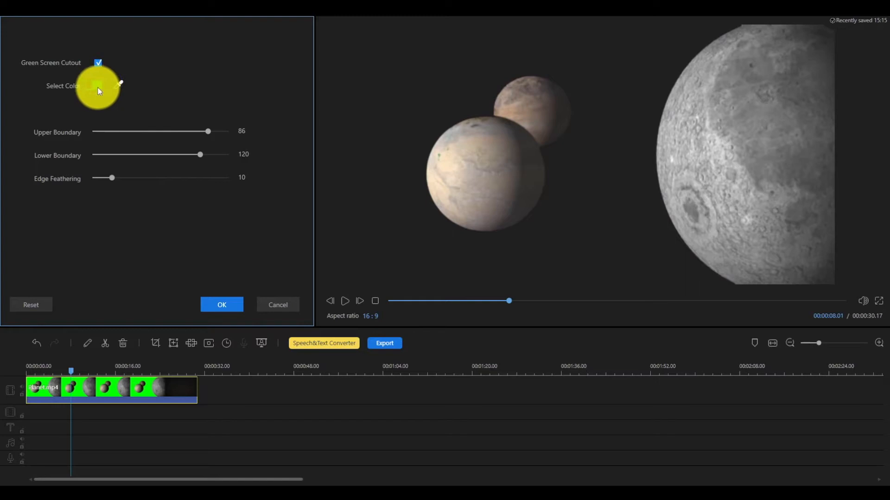
left_click(104, 88)
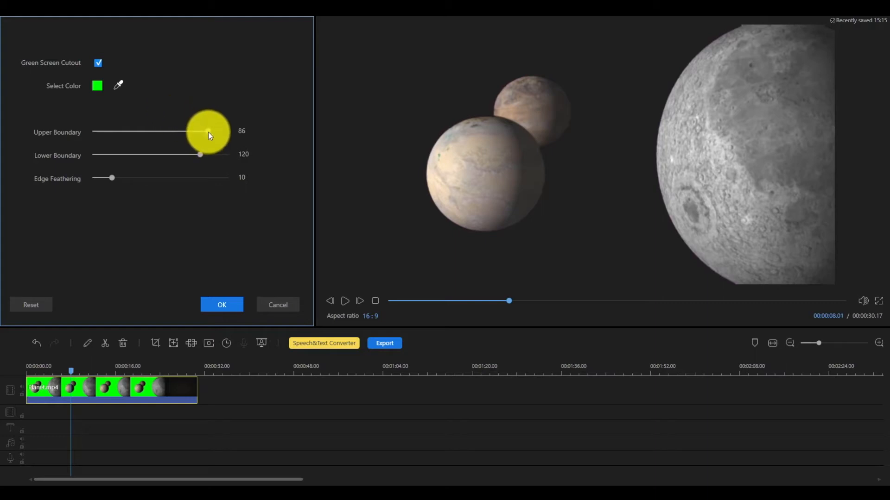
left_click_drag(208, 131, 206, 132)
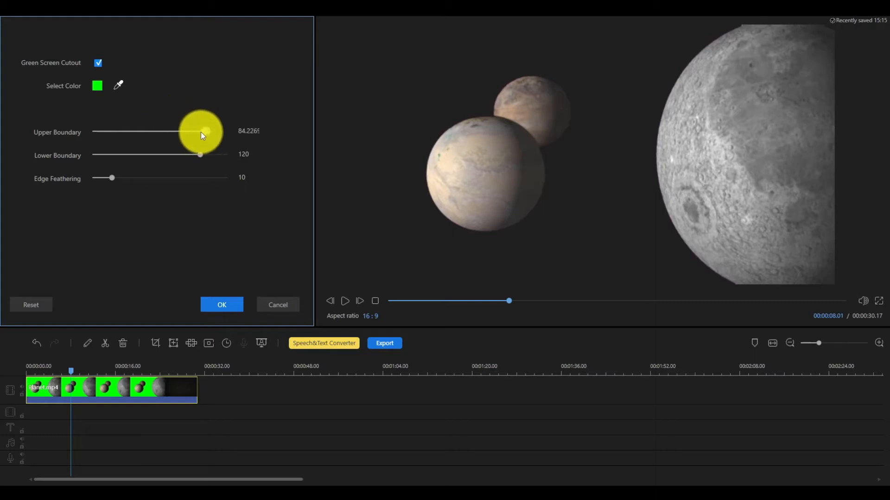
left_click_drag(205, 130, 182, 130)
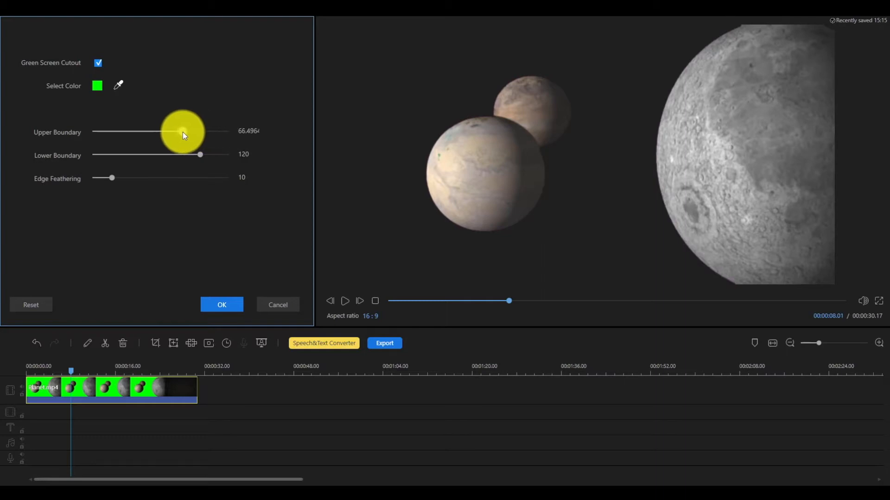
left_click_drag(200, 155, 171, 155)
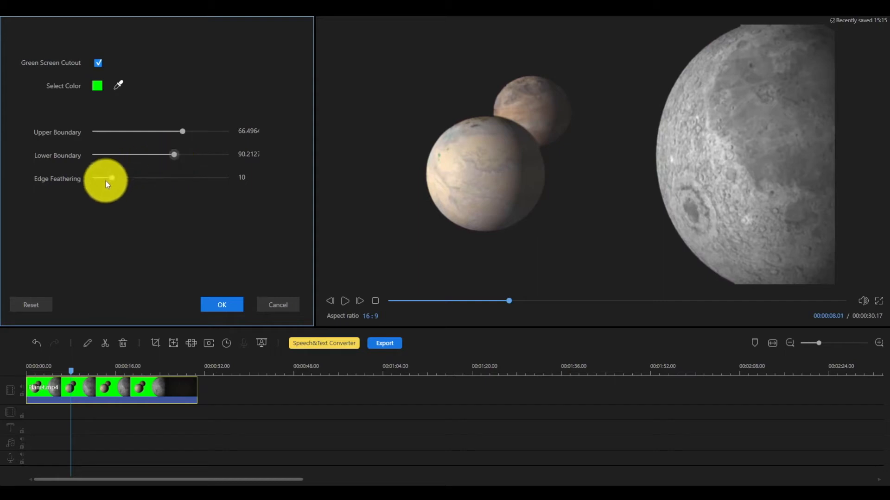
left_click_drag(112, 178, 108, 178)
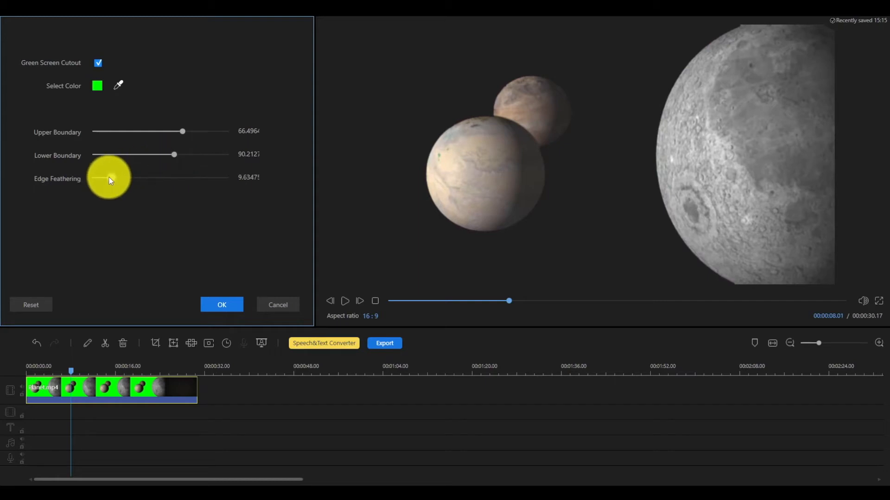
left_click_drag(111, 178, 105, 179)
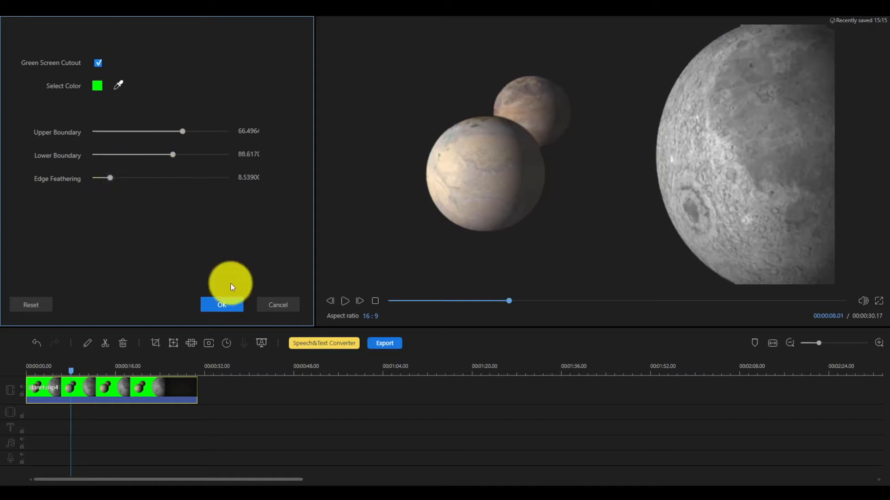
left_click(222, 305)
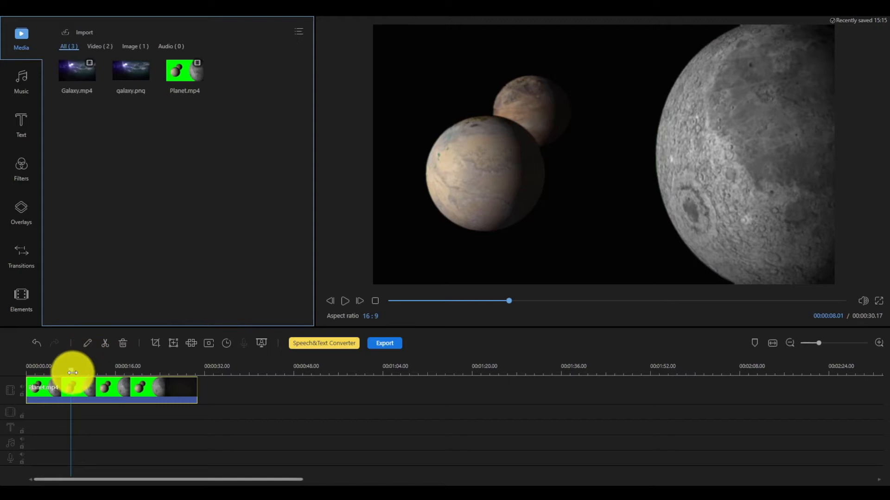
Step: Set the galaxy image as the background behind the keyed planets and confirm
left_click(344, 301)
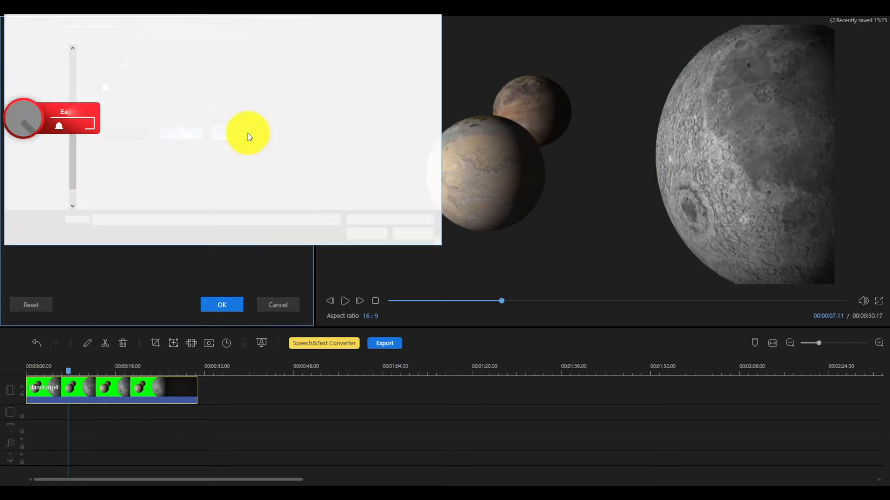
left_click(234, 132)
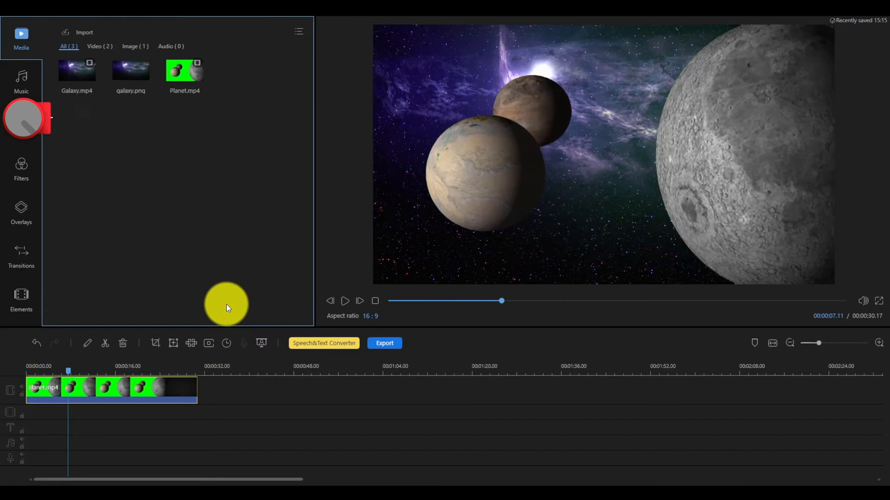
left_click(345, 302)
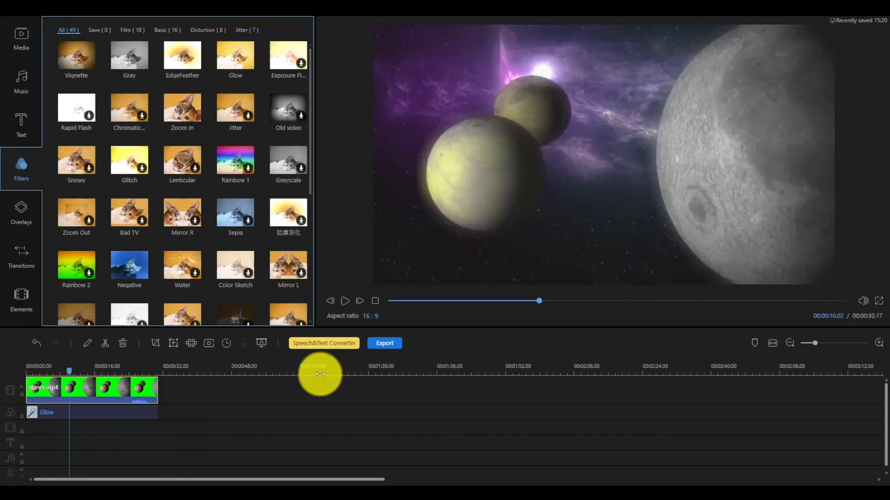
Step: Export the planets-over-galaxy video as an MP4 named Planet
left_click(383, 343)
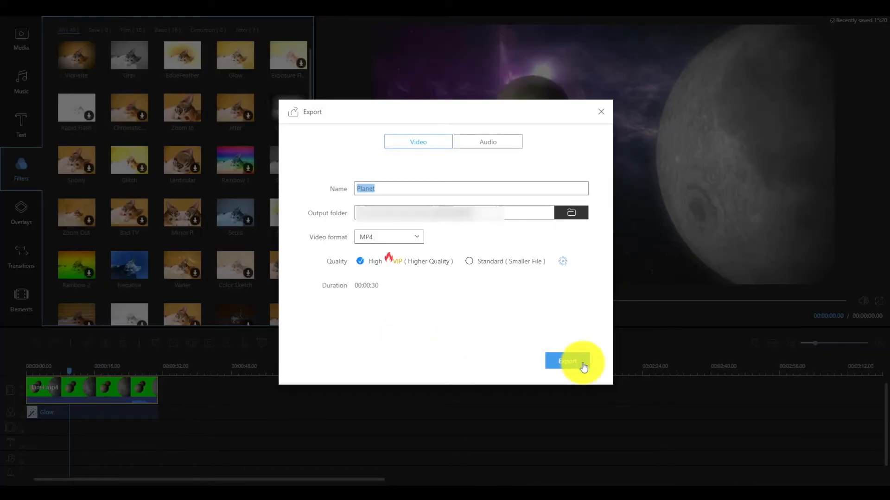
left_click(566, 361)
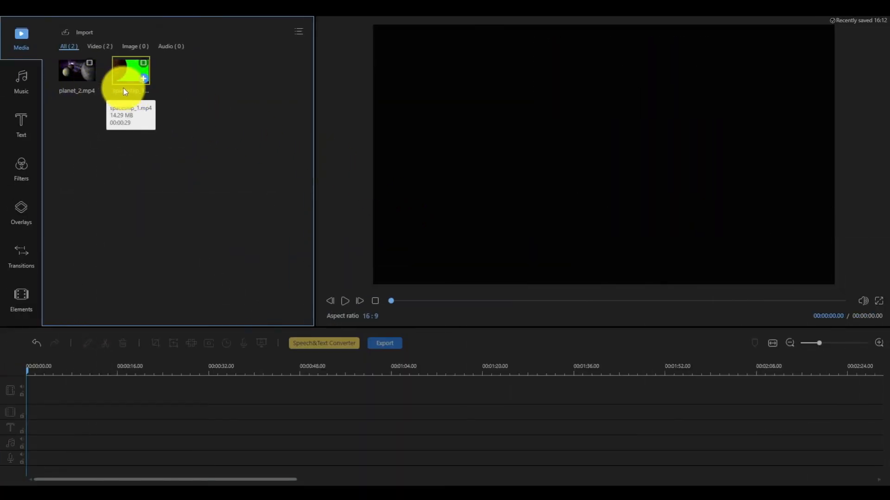
Step: Place spaceship_1.mp4 on the second track and trim its end to match planet_2.mp4
left_click_drag(77, 72, 43, 391)
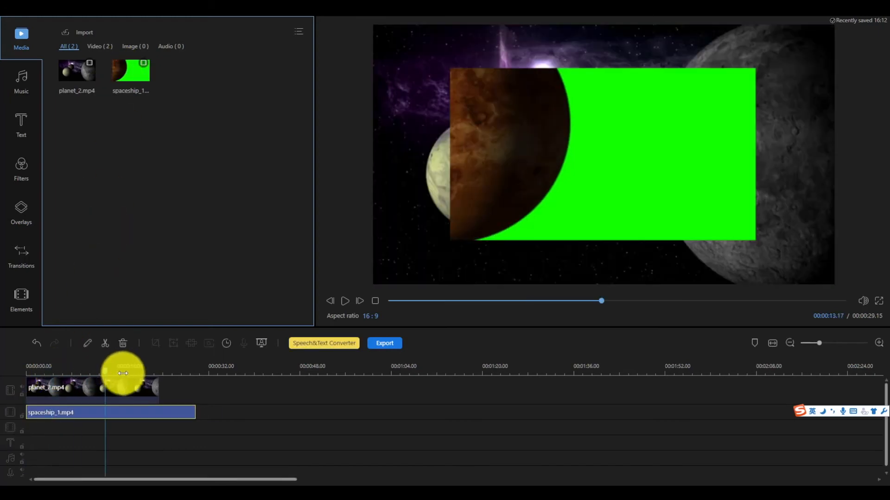
left_click_drag(105, 373, 157, 372)
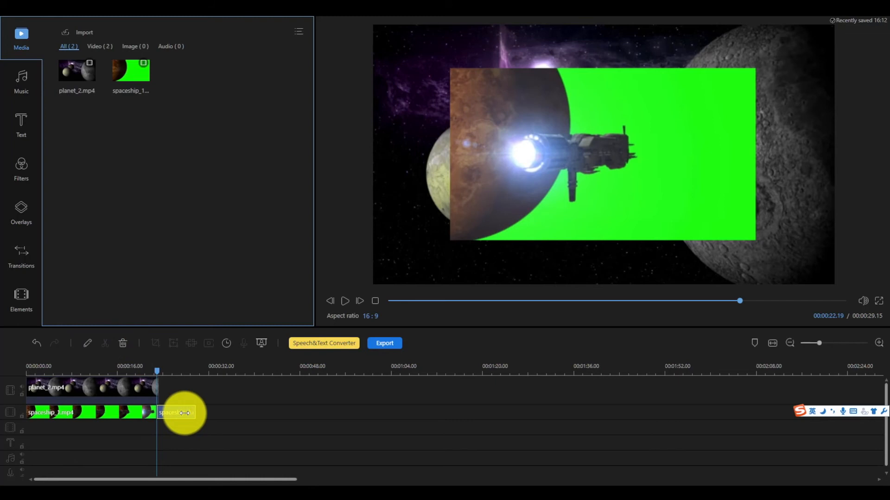
left_click_drag(181, 413, 159, 374)
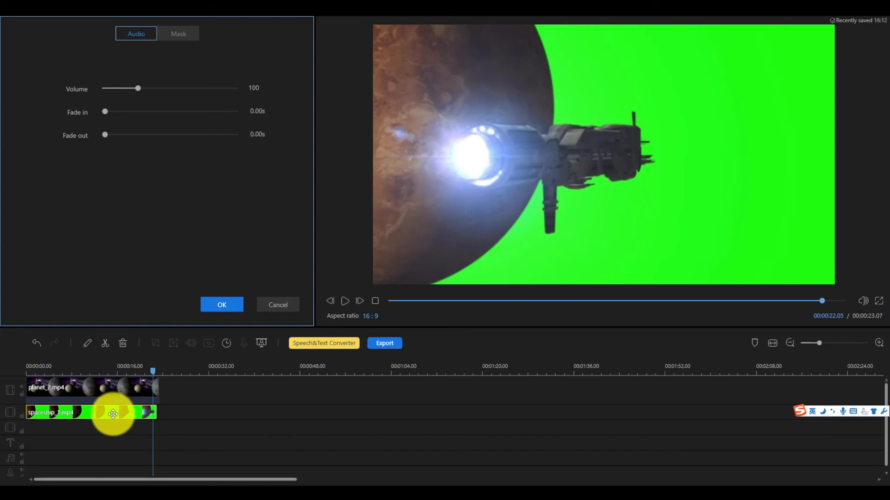
Step: Apply Green Screen Cutout to the spaceship clip with Upper Boundary ~77 and Lower Boundary ~111
right_click(113, 414)
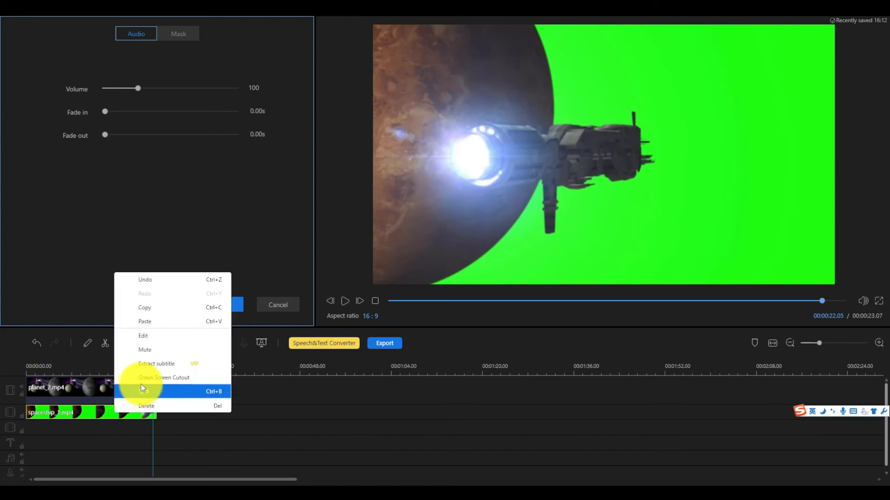
left_click(164, 377)
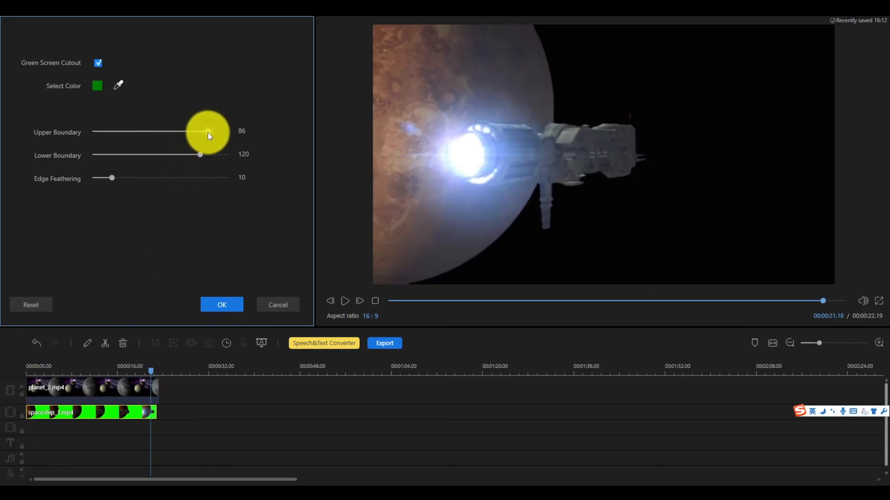
left_click_drag(208, 131, 198, 132)
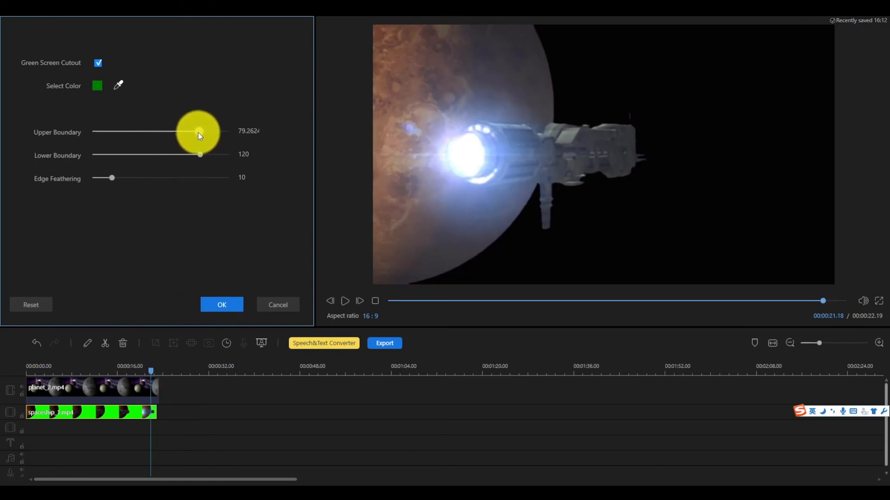
left_click_drag(198, 131, 195, 131)
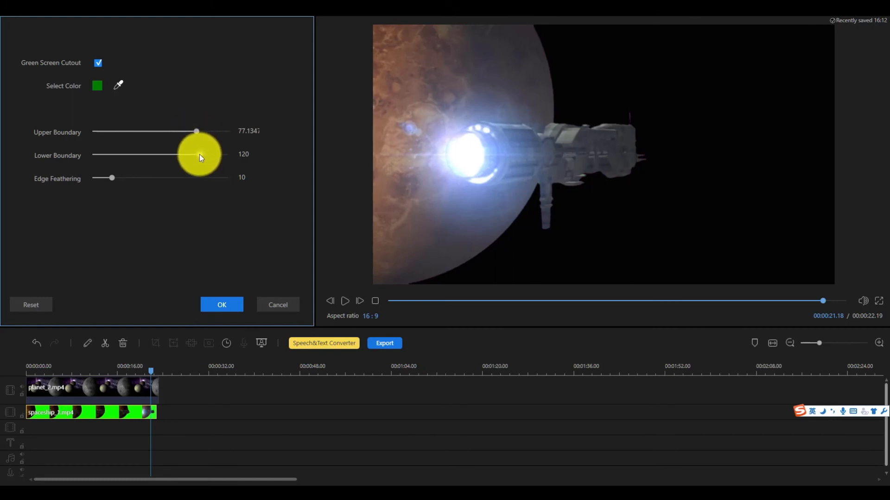
left_click_drag(198, 155, 192, 155)
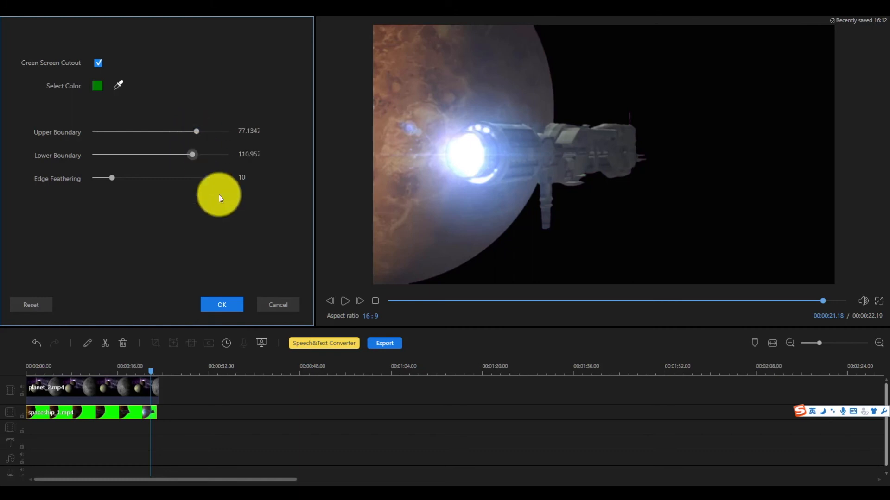
left_click(222, 305)
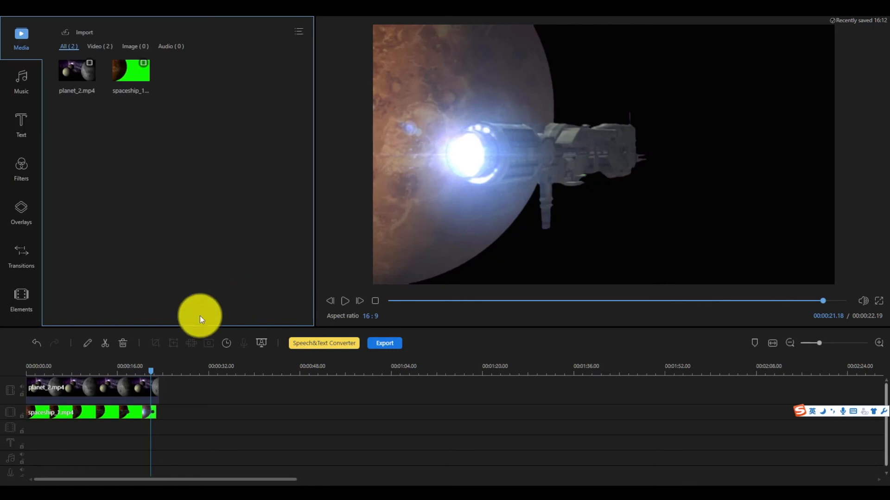
left_click_drag(150, 373, 130, 373)
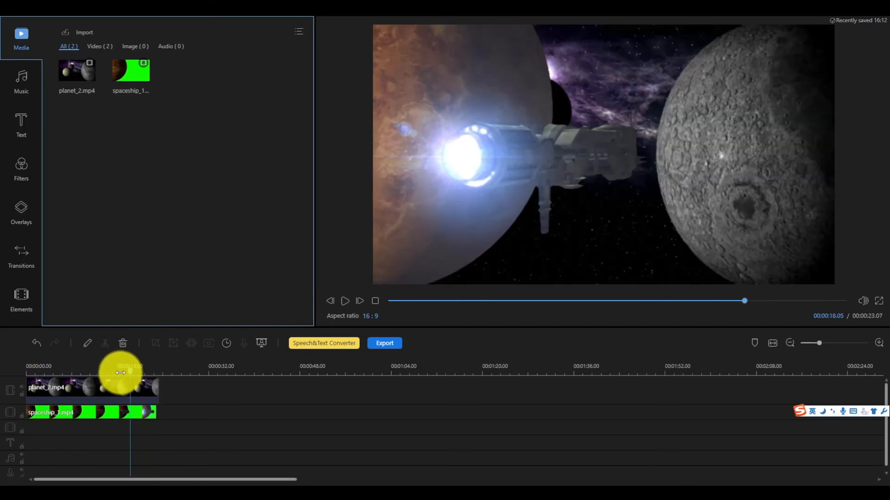
left_click_drag(120, 372, 39, 385)
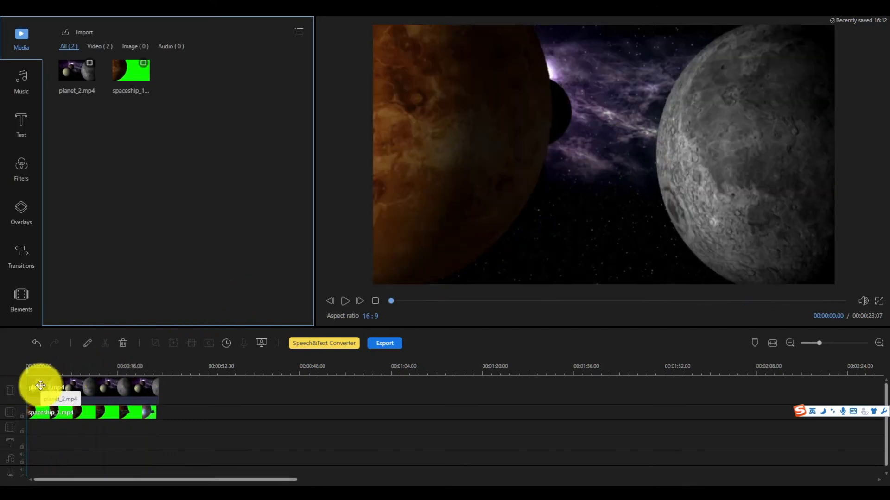
left_click(345, 300)
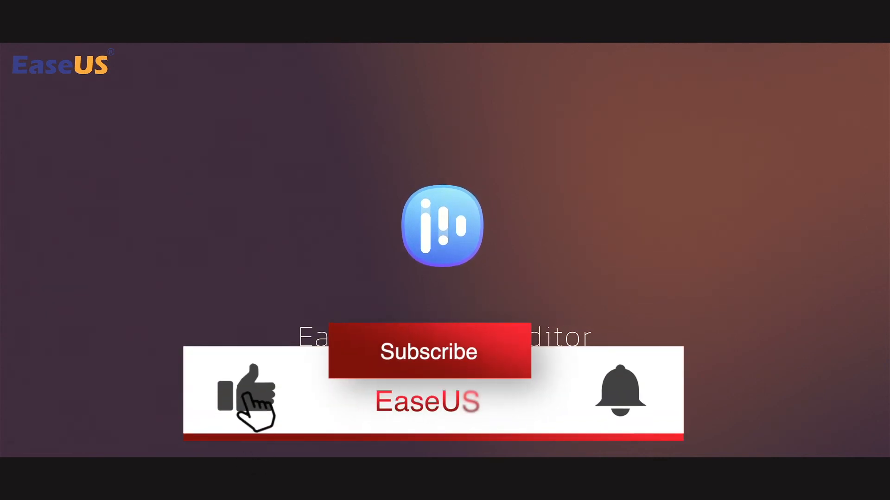
left_click(618, 395)
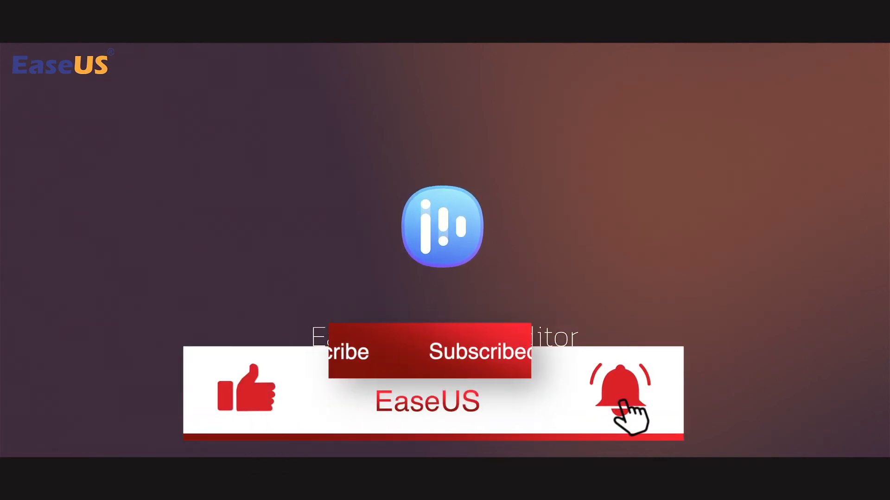